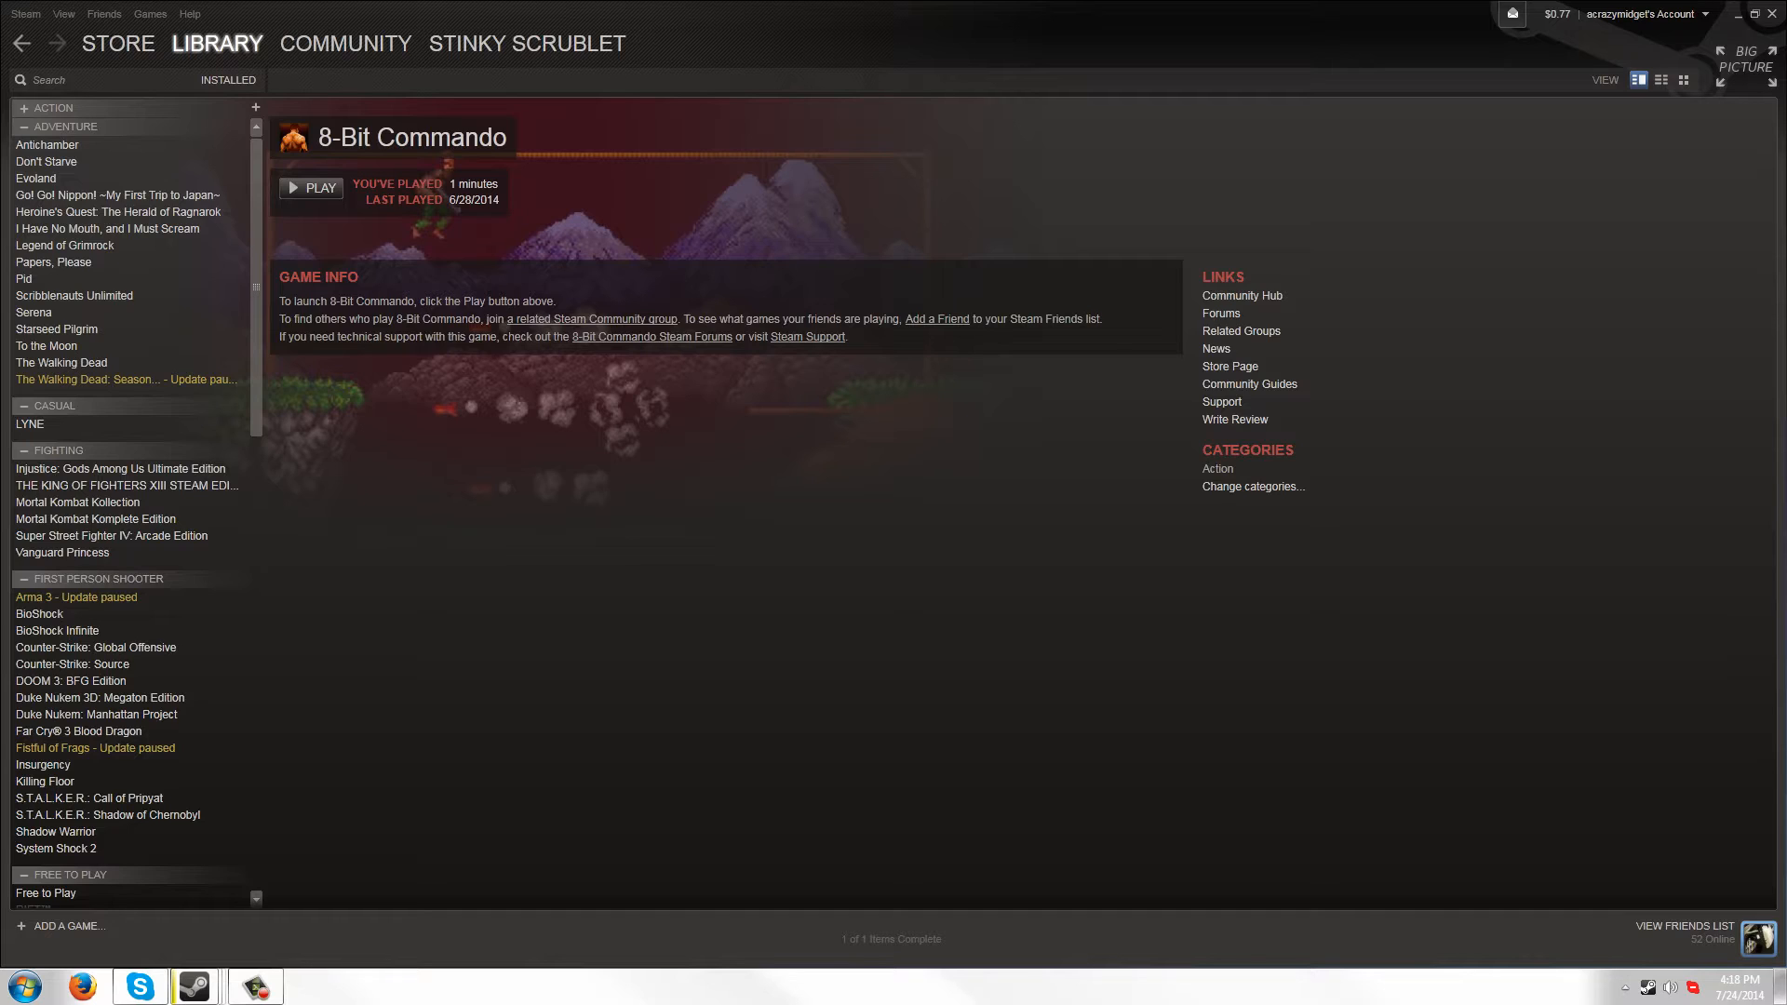
{"action": "mouse_move", "coordinate": [62, 35]}
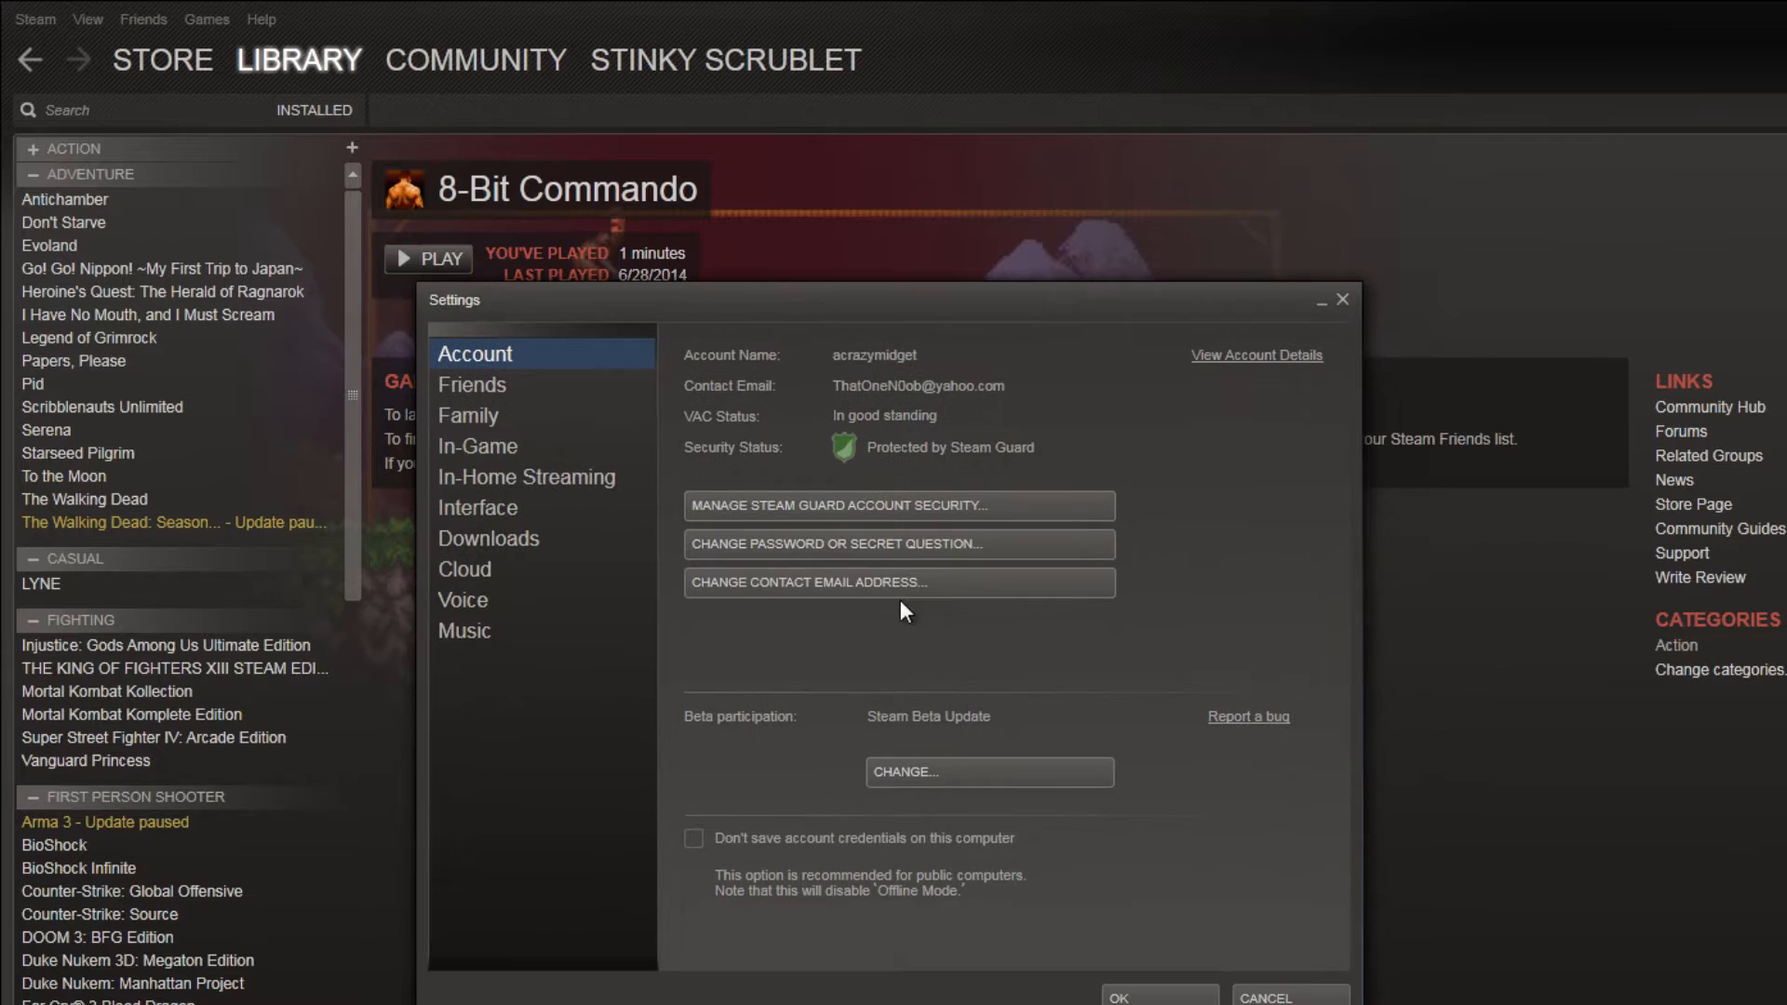
Join the Steam Beta Update under Beta participation and let Steam restart
{"action": "left_click", "coordinate": [989, 773]}
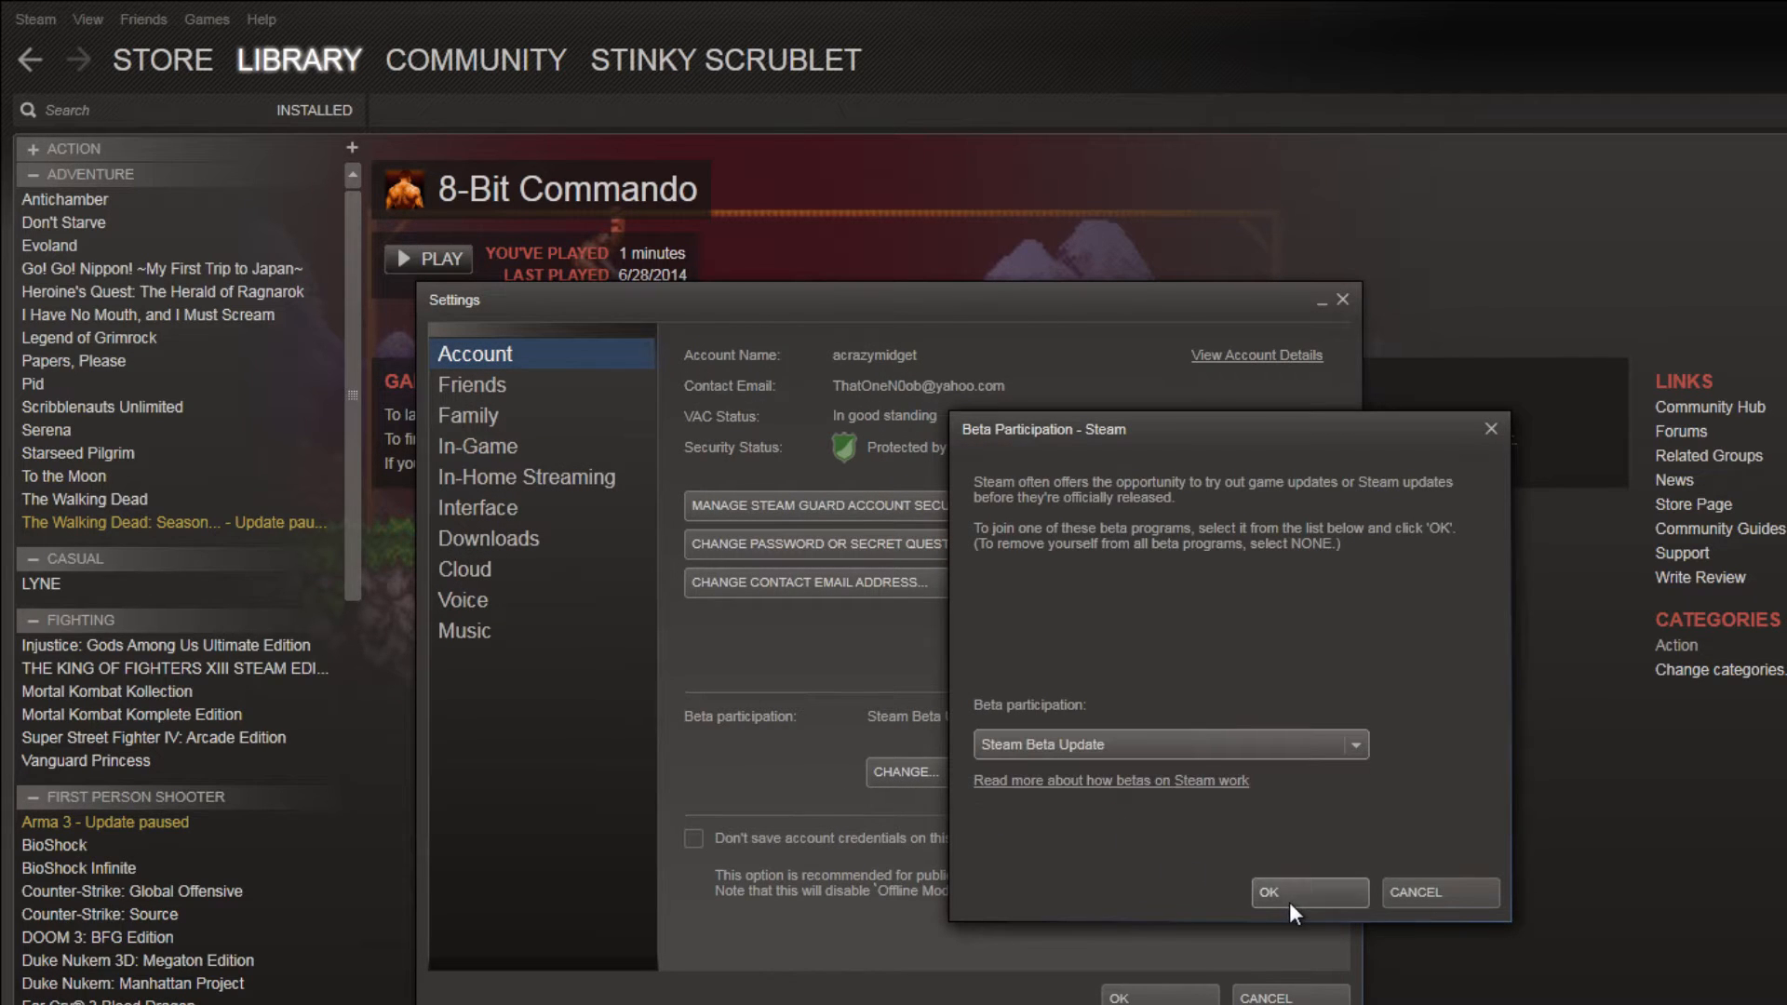
{"action": "left_click", "coordinate": [1310, 892]}
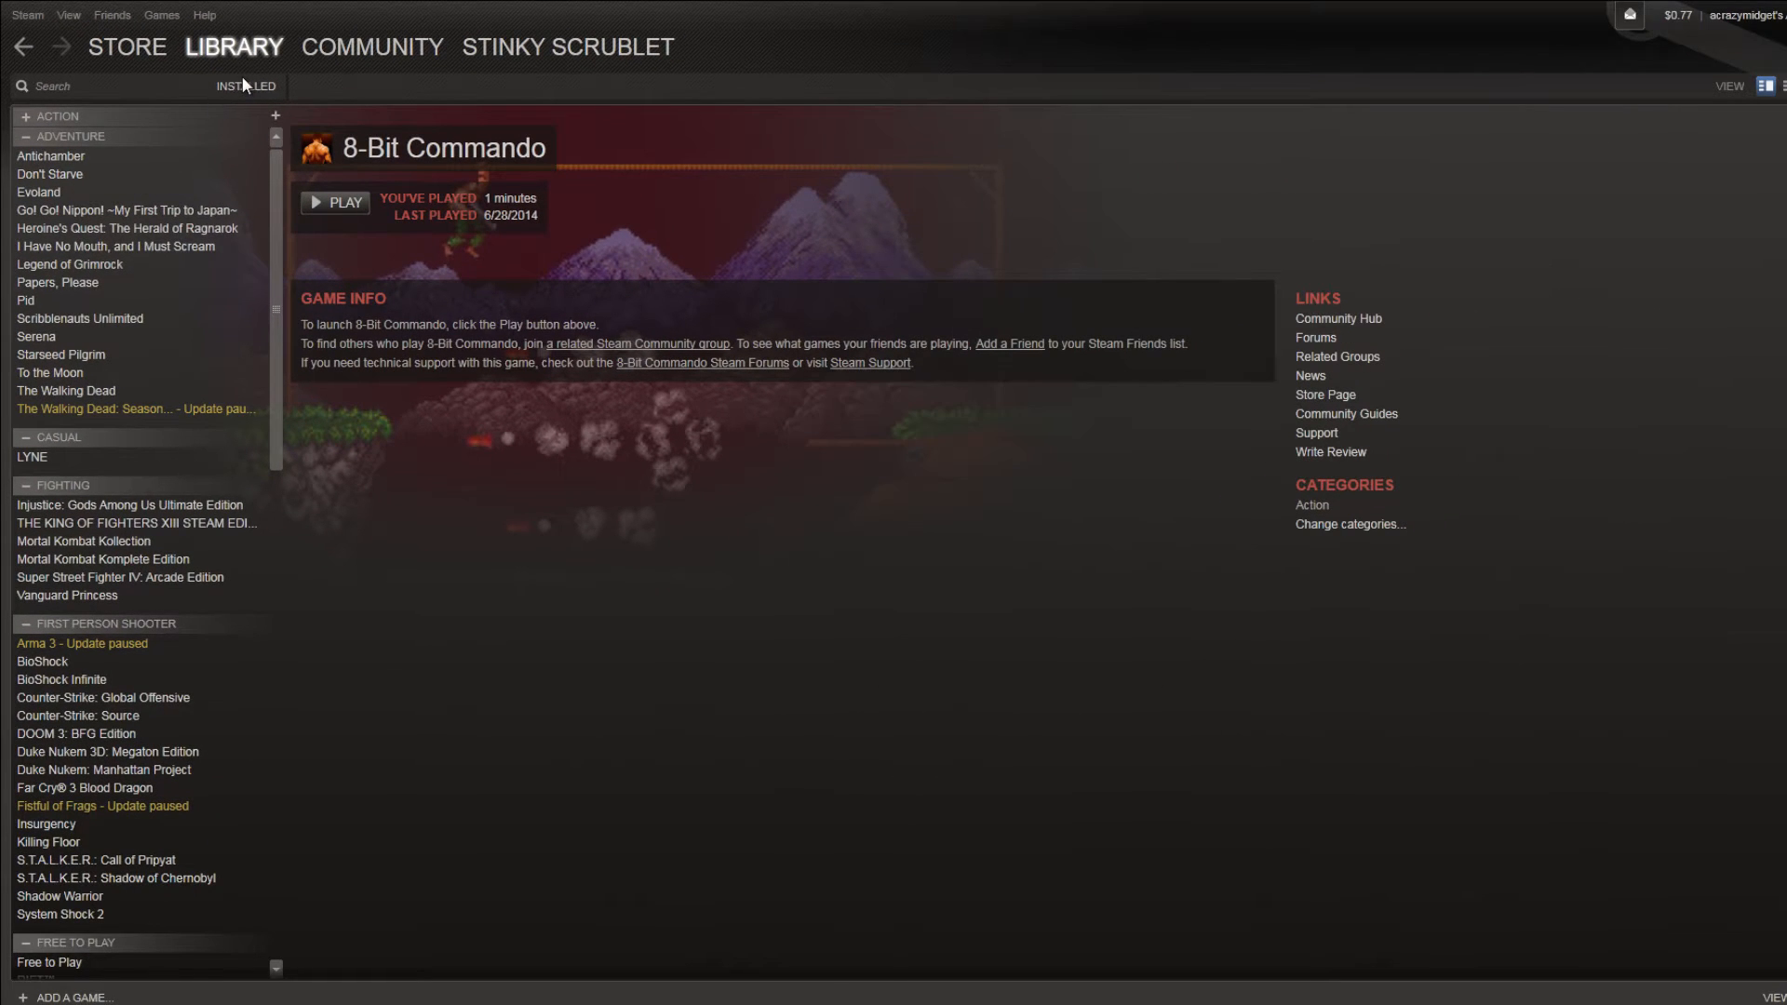
Switch the library view from Installed games to Music
{"action": "left_click", "coordinate": [246, 86]}
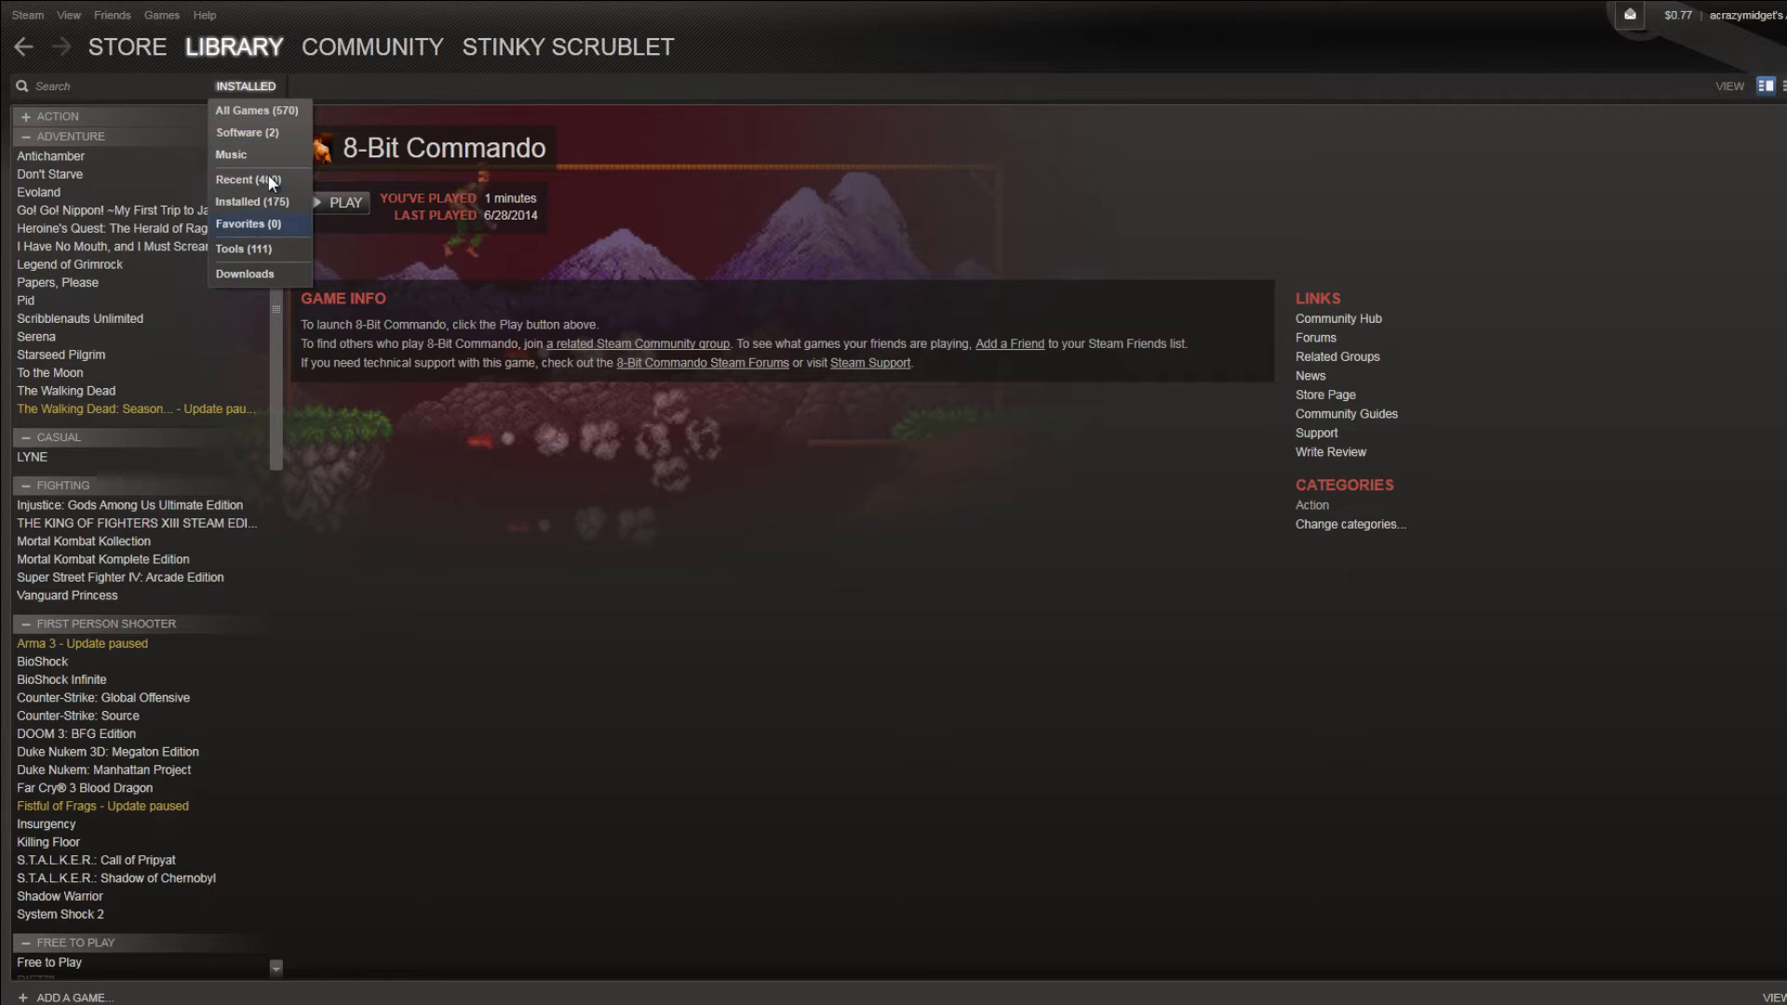
{"action": "left_click", "coordinate": [230, 154]}
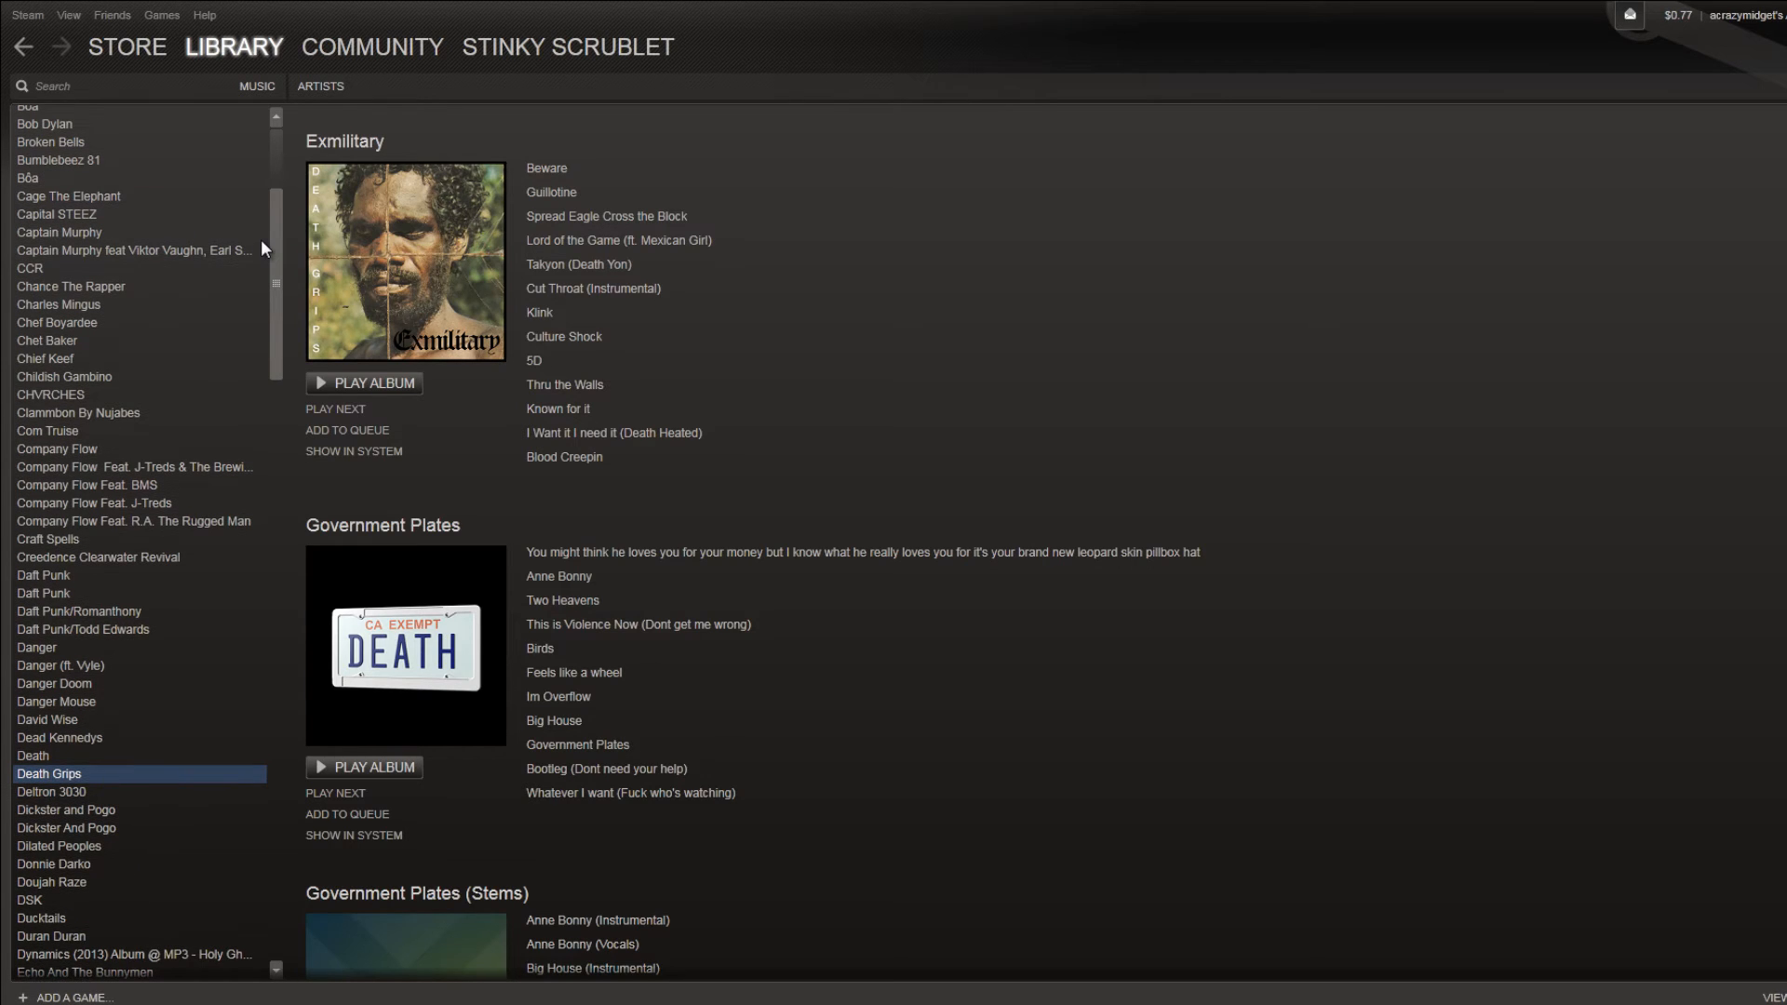
Browse the CHVRCHES, CCR and Cage The Elephant albums in the artist list
{"action": "left_click", "coordinate": [51, 394]}
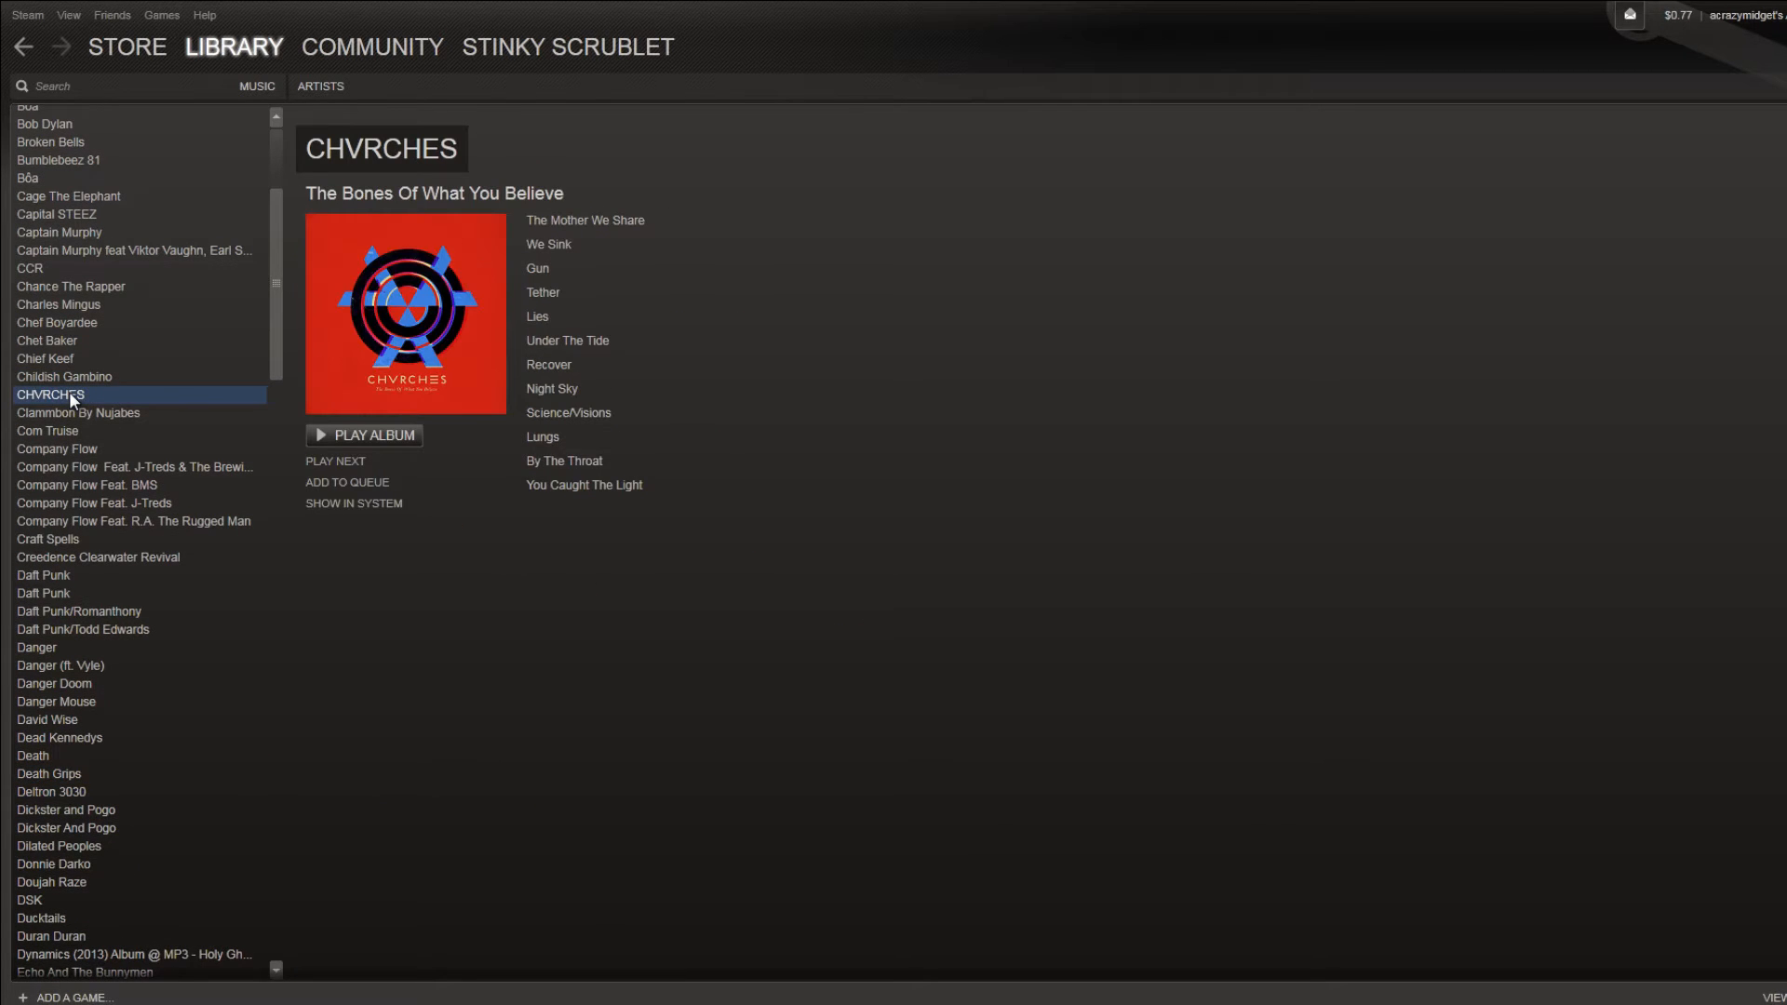
{"action": "left_click", "coordinate": [25, 268]}
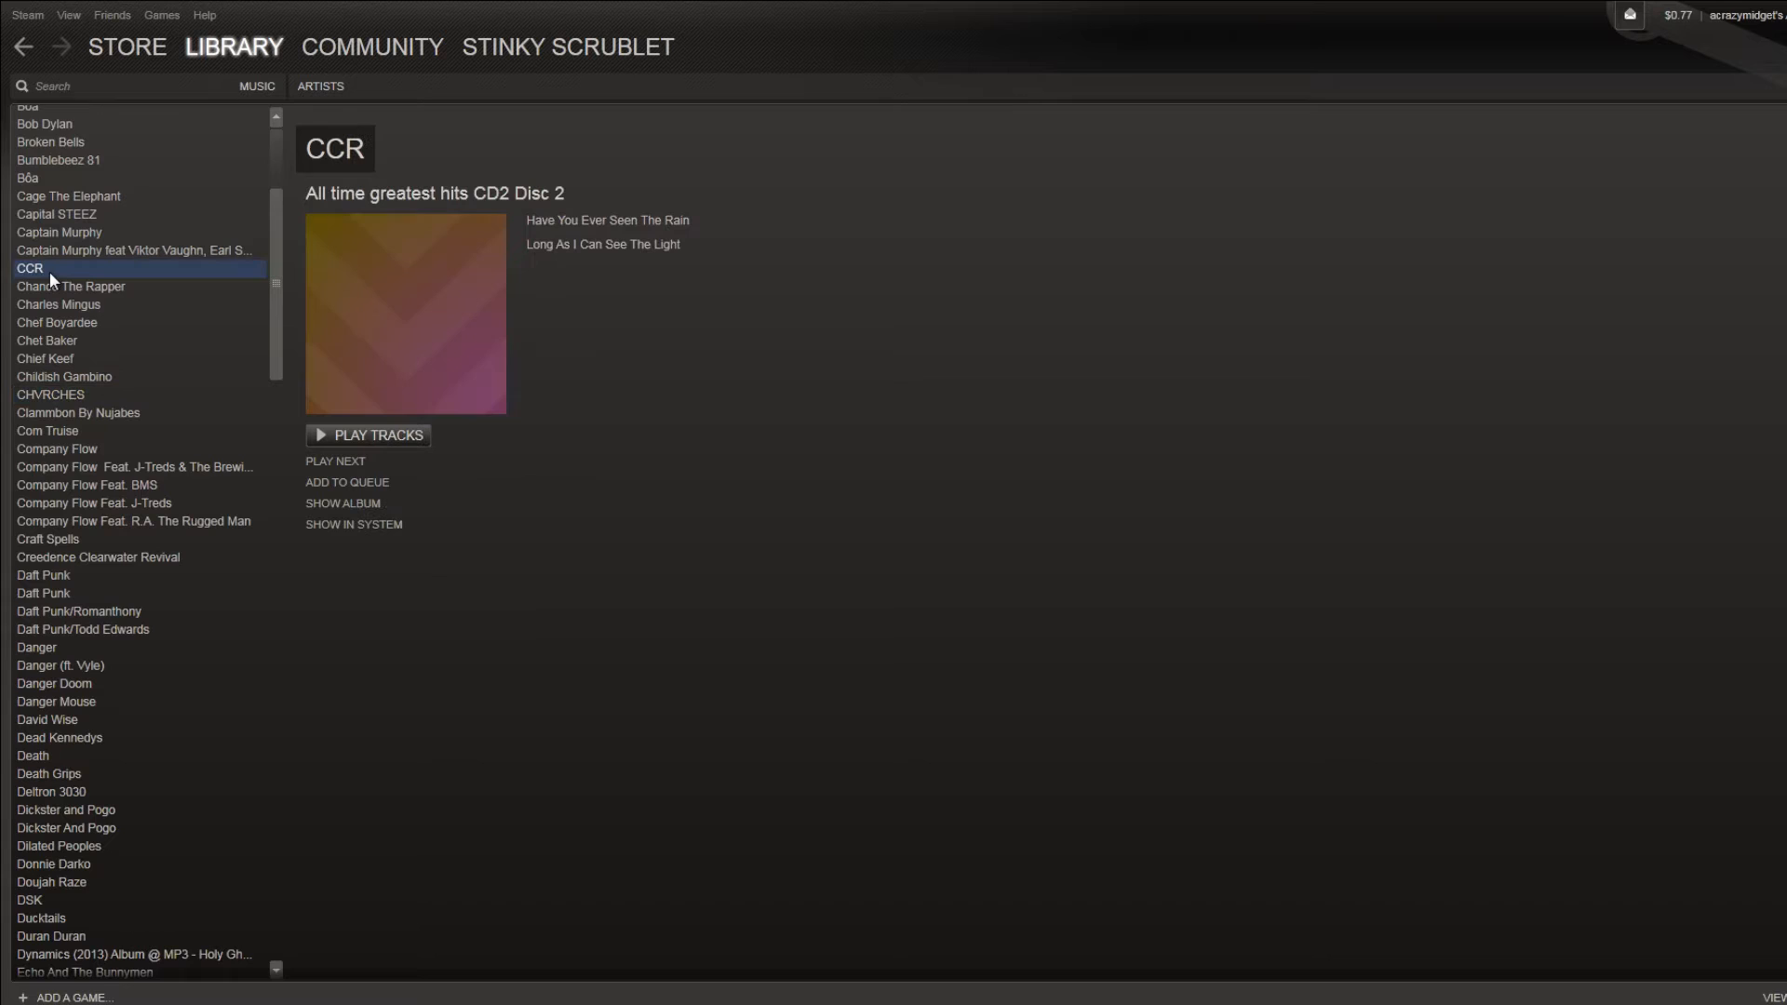
{"action": "mouse_move", "coordinate": [128, 279]}
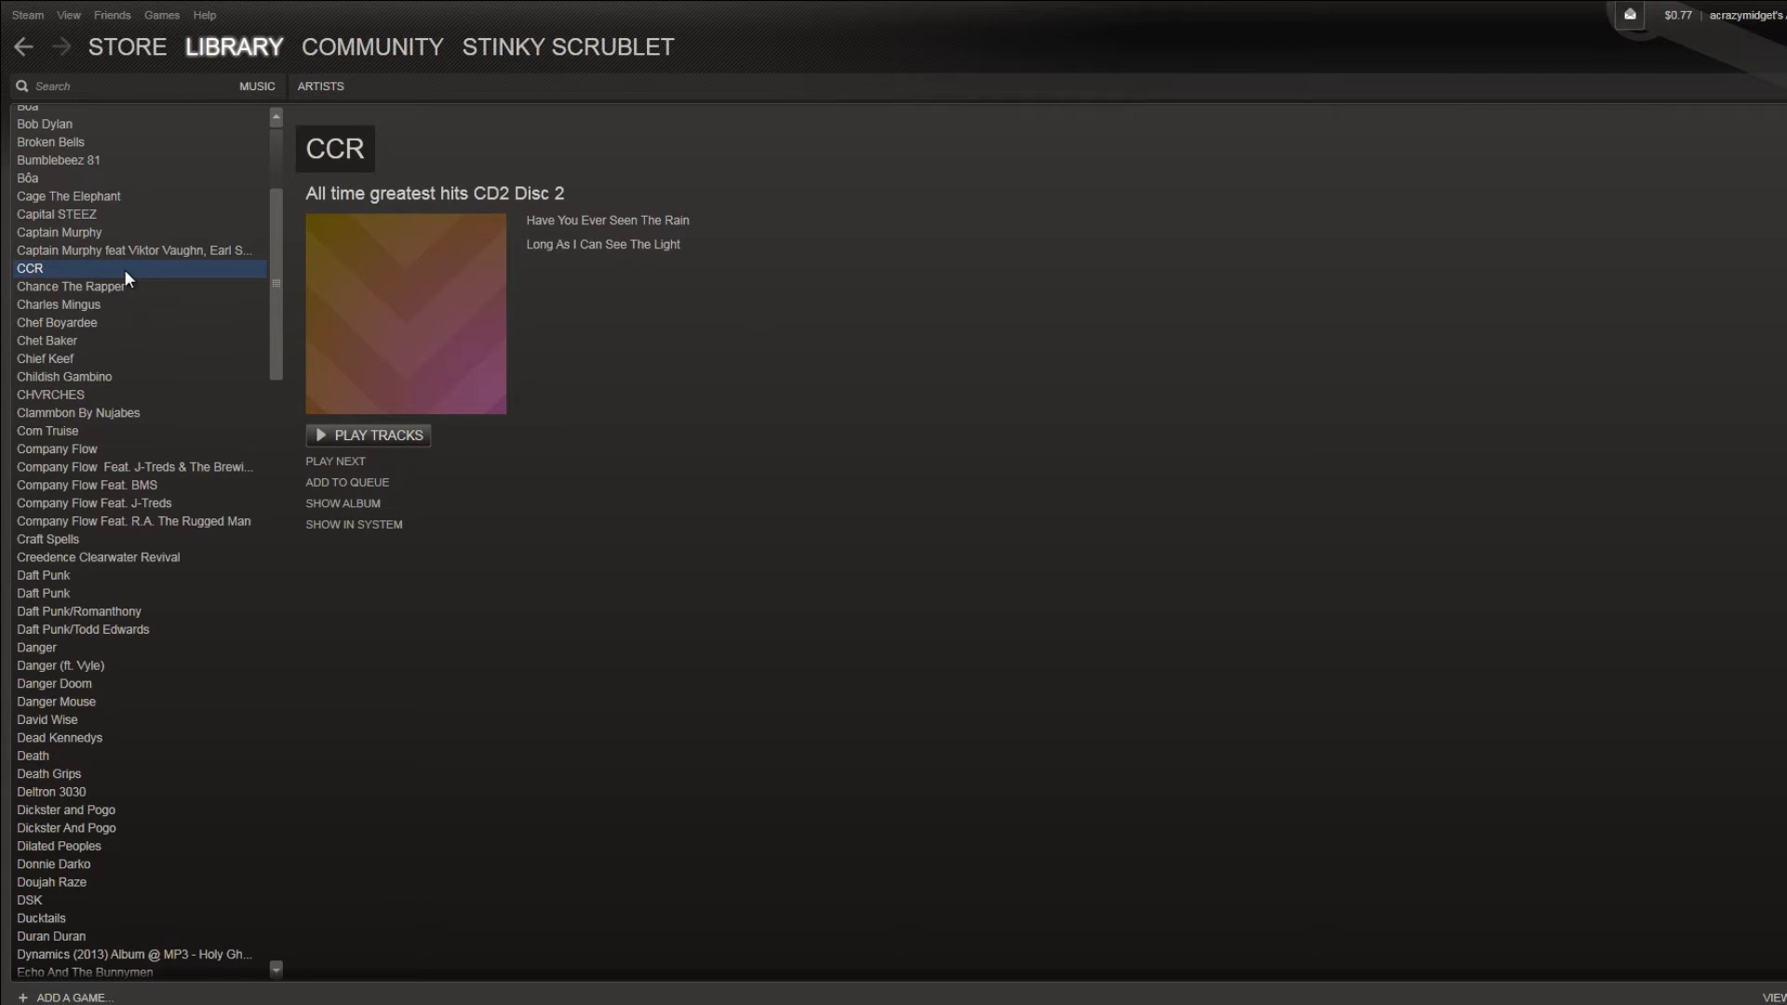
{"action": "left_click", "coordinate": [68, 196]}
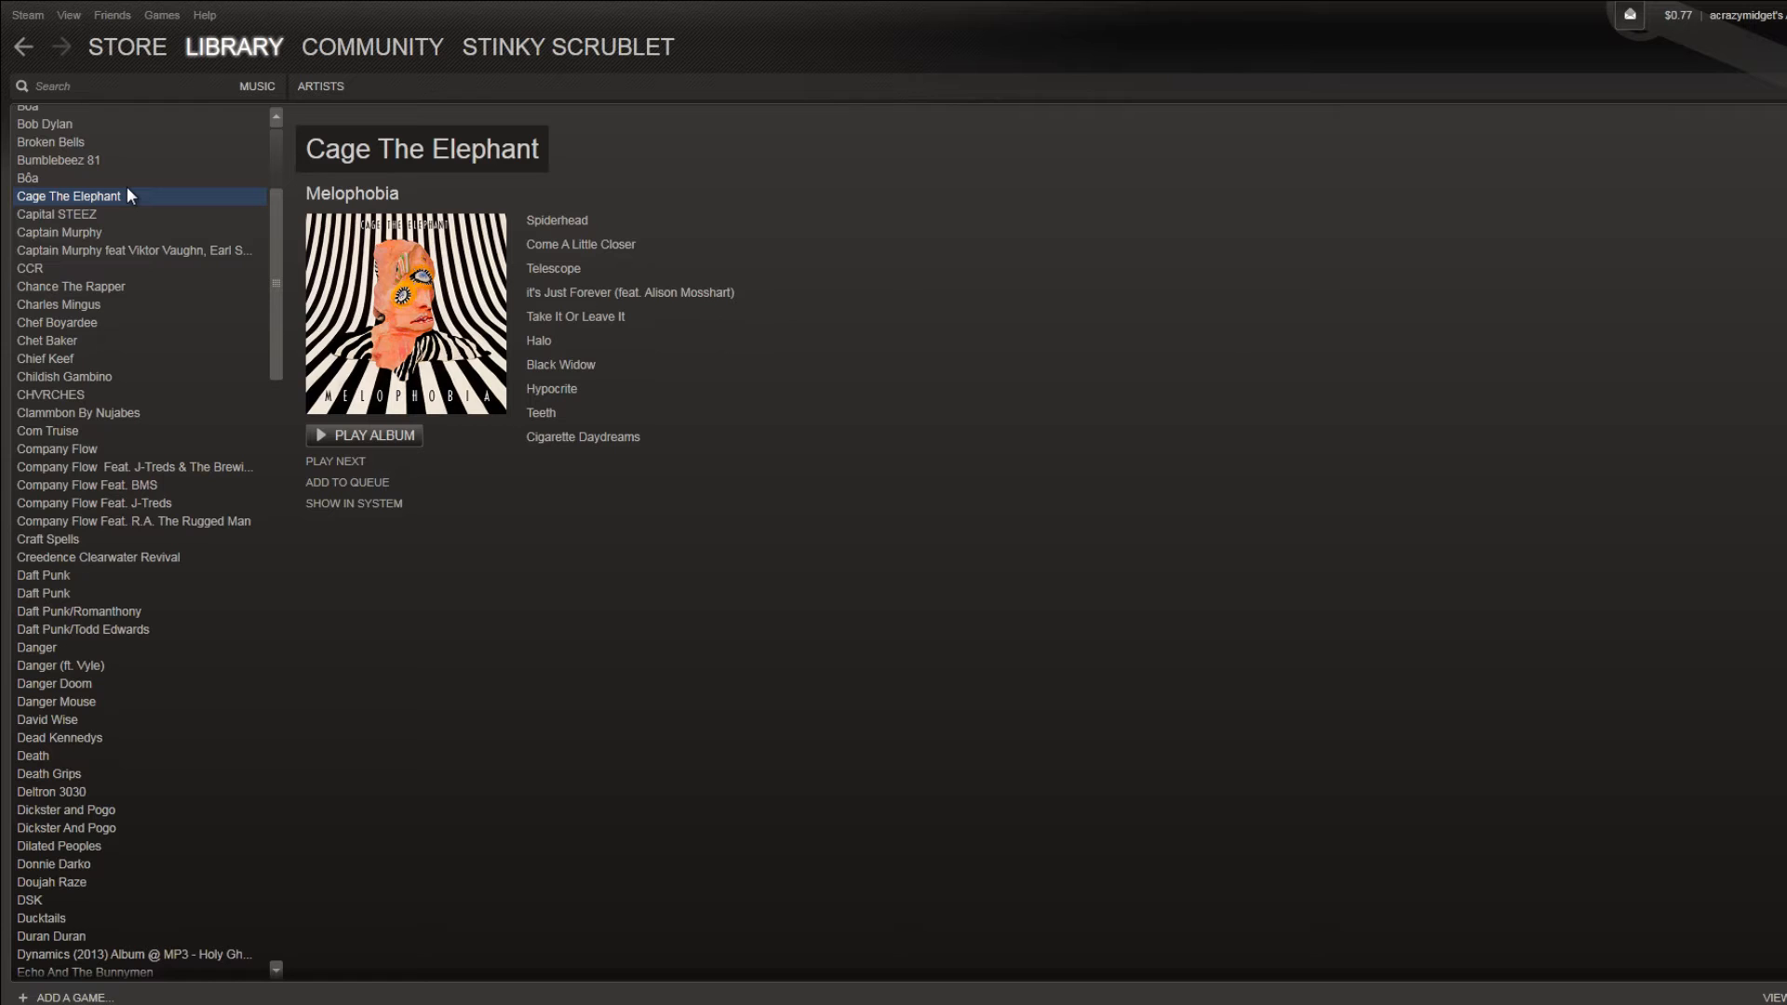
{"action": "mouse_move", "coordinate": [106, 614]}
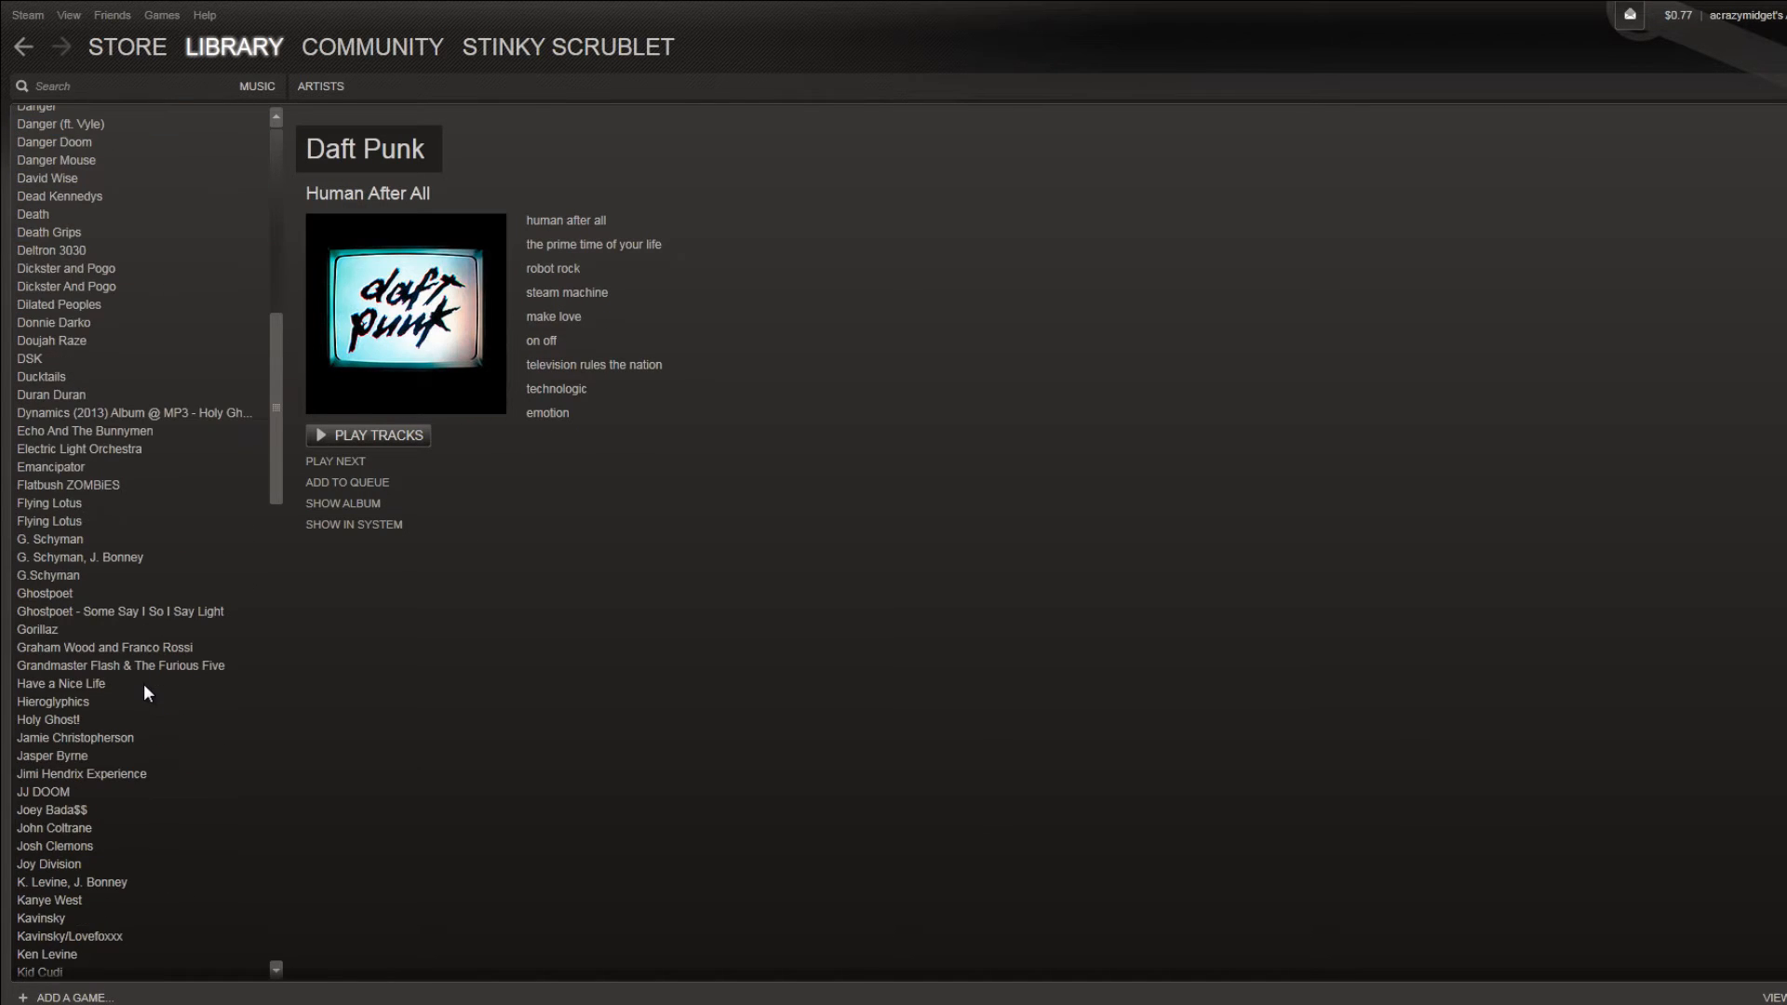
{"action": "scroll", "scroll_direction": "down", "scroll_amount": 3}
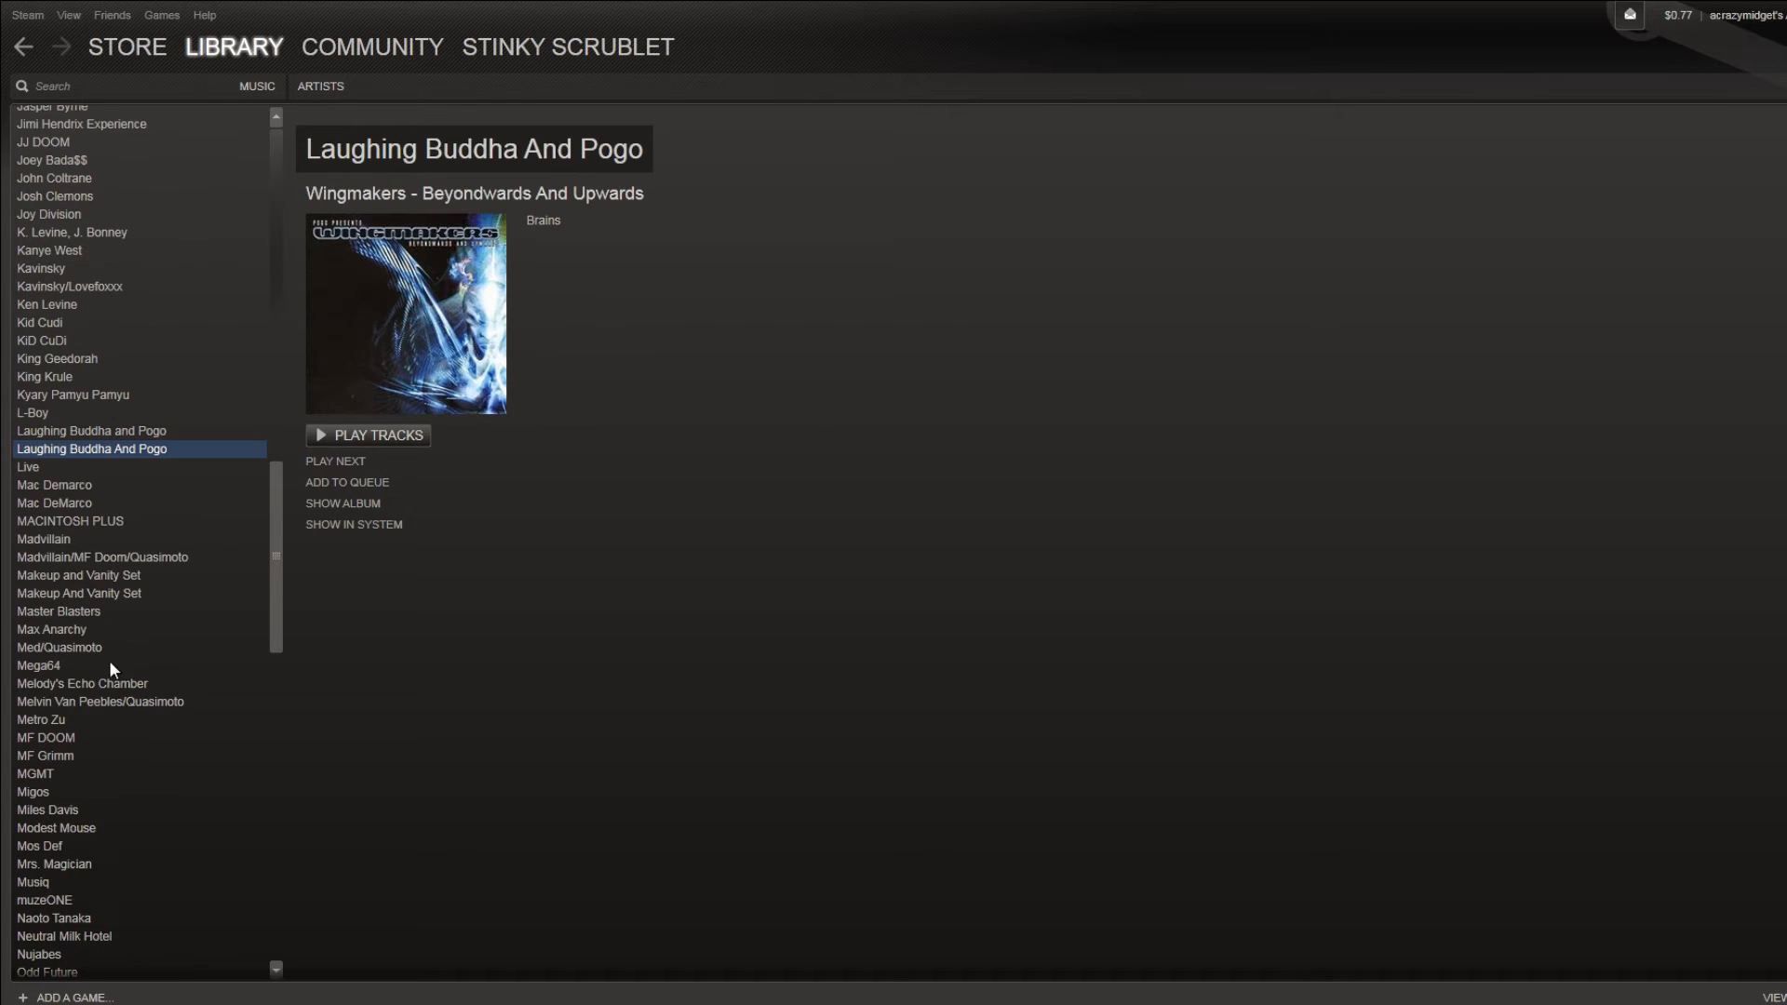
Browse more artists, including The Cure, and open the Modest Mouse albums
{"action": "left_click", "coordinate": [88, 718]}
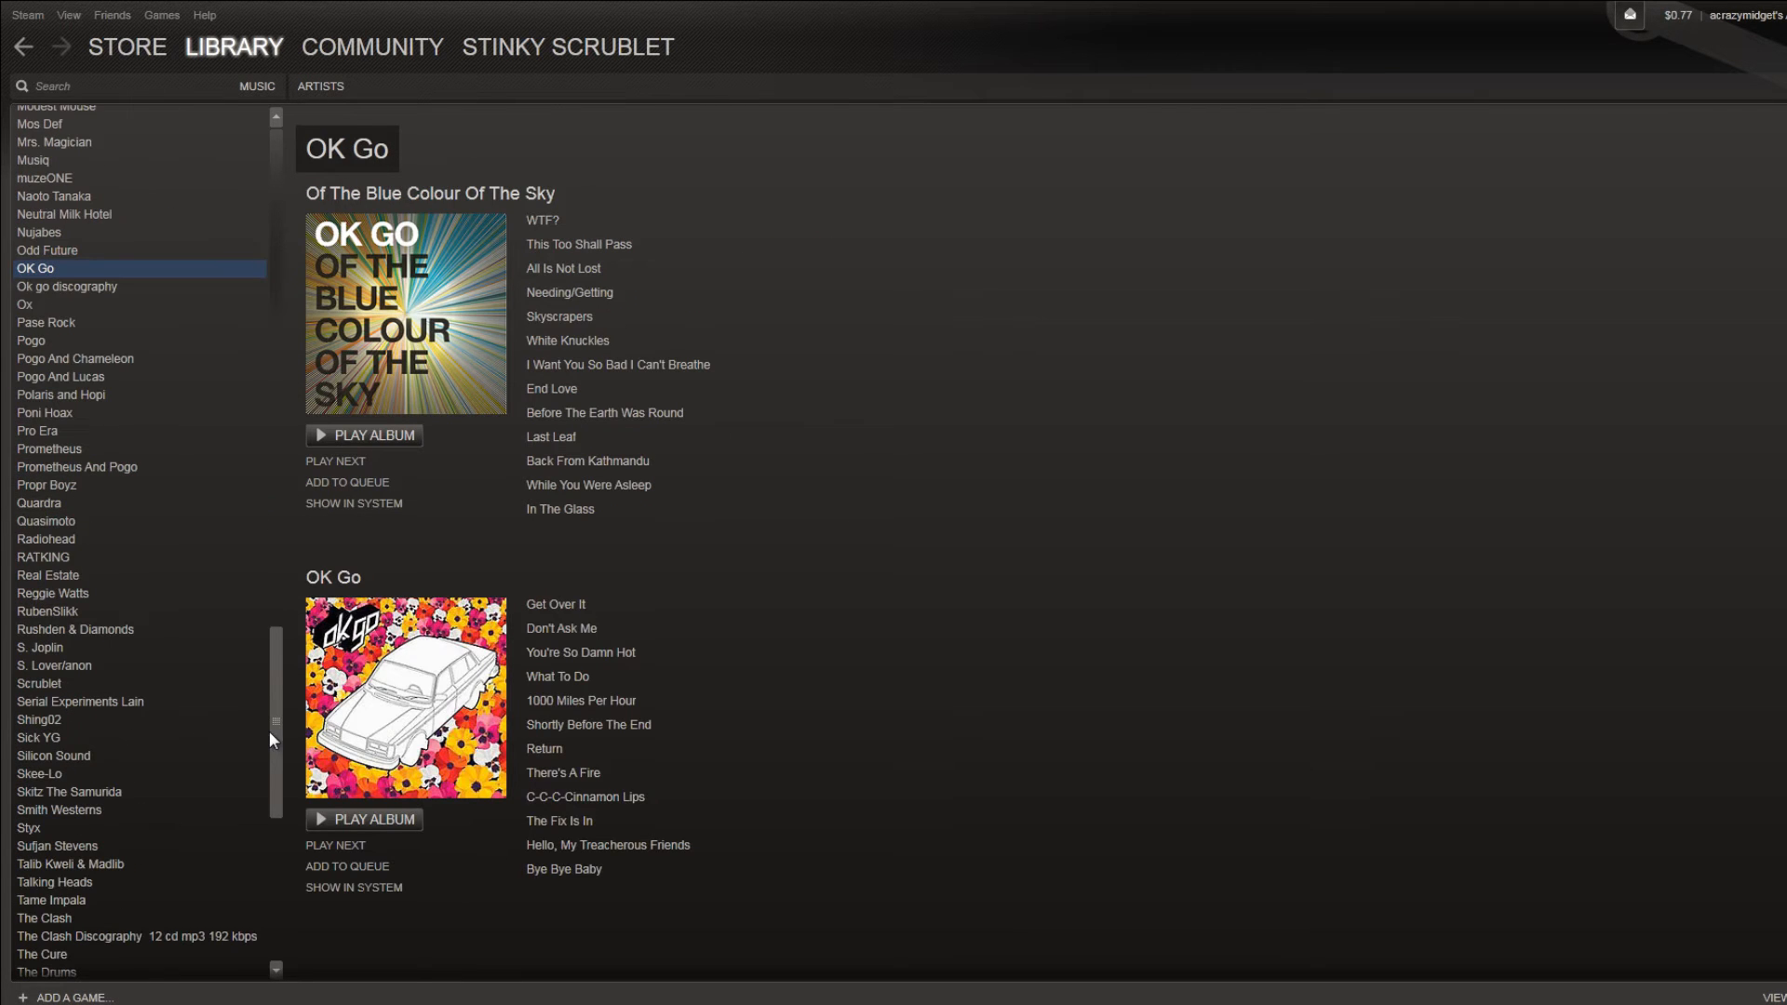
{"action": "mouse_move", "coordinate": [57, 943]}
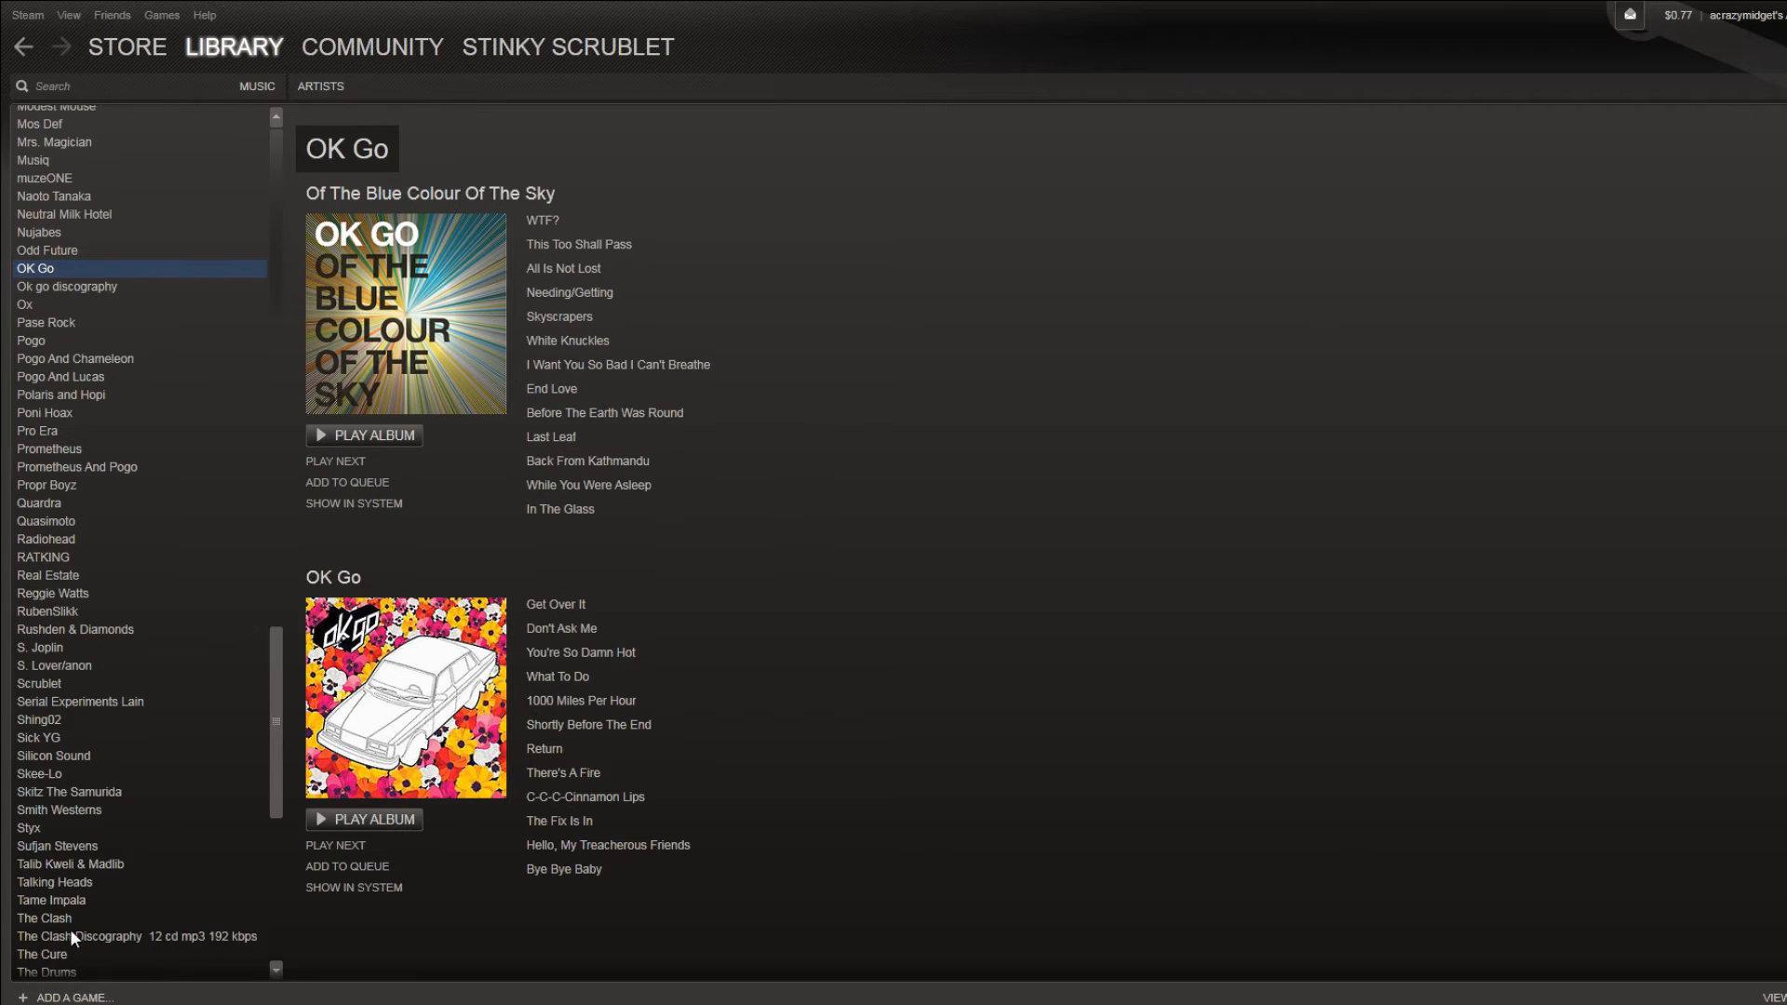
{"action": "left_click", "coordinate": [37, 954]}
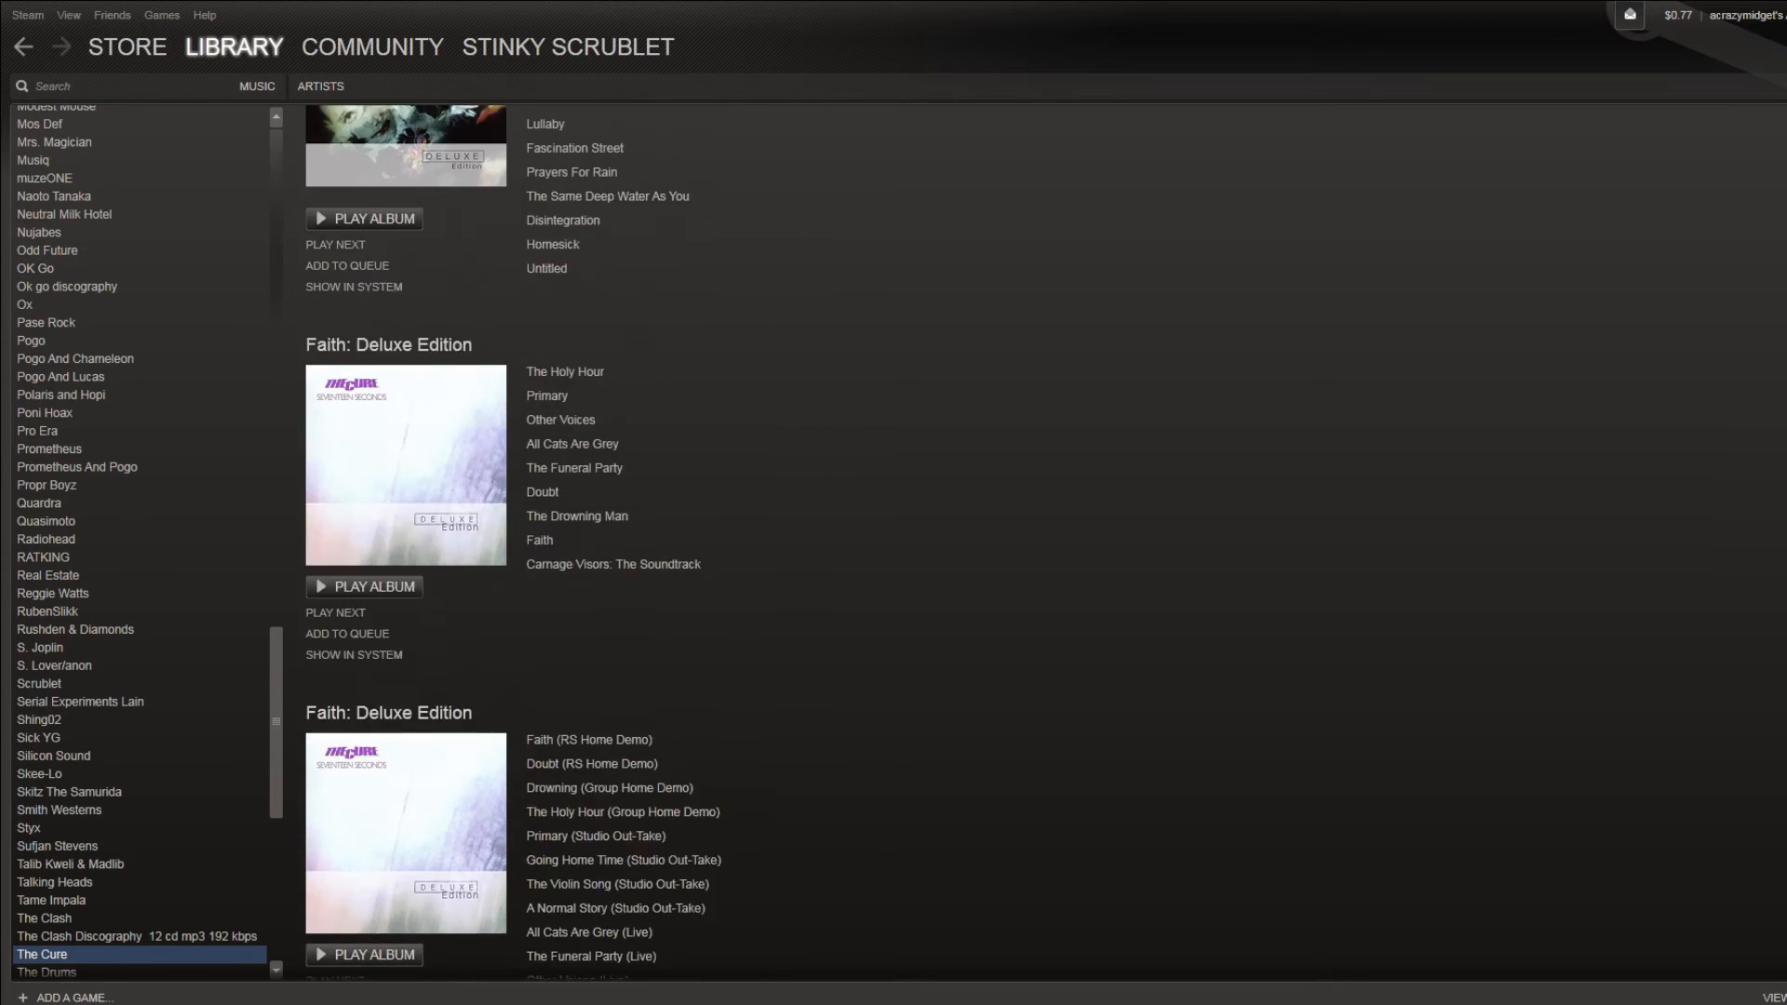
{"action": "scroll", "scroll_direction": "down", "scroll_amount": 3}
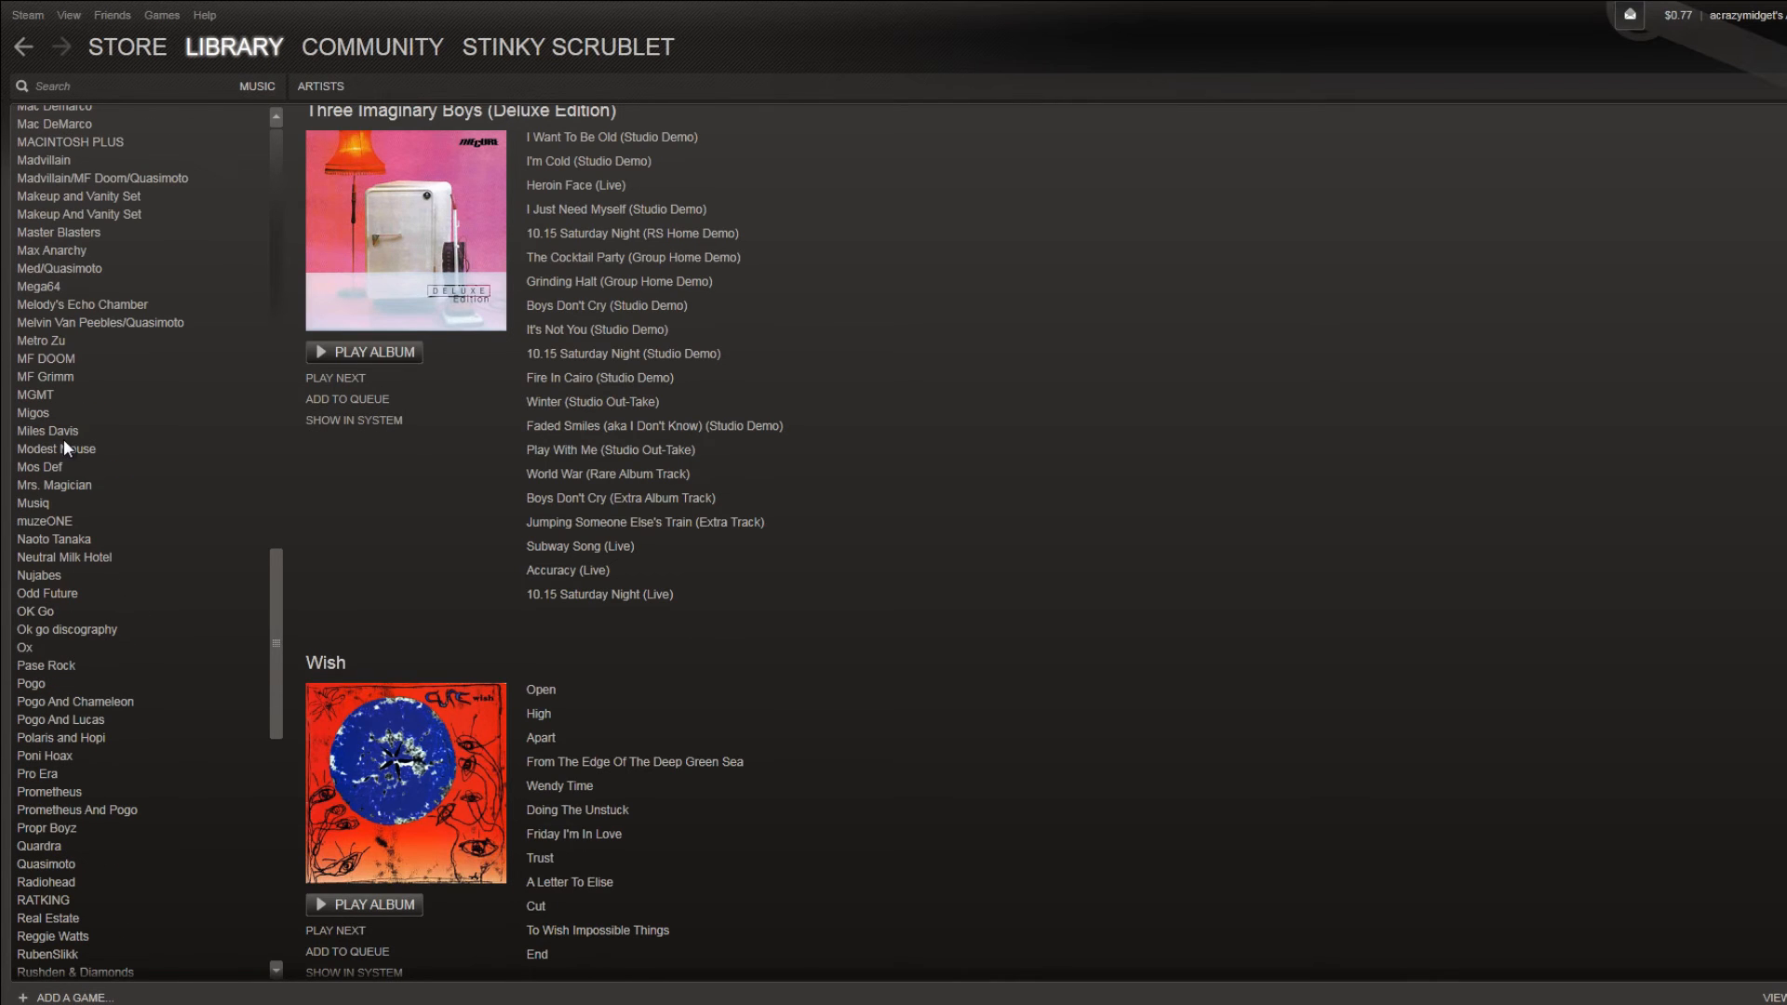
{"action": "left_click", "coordinate": [57, 449]}
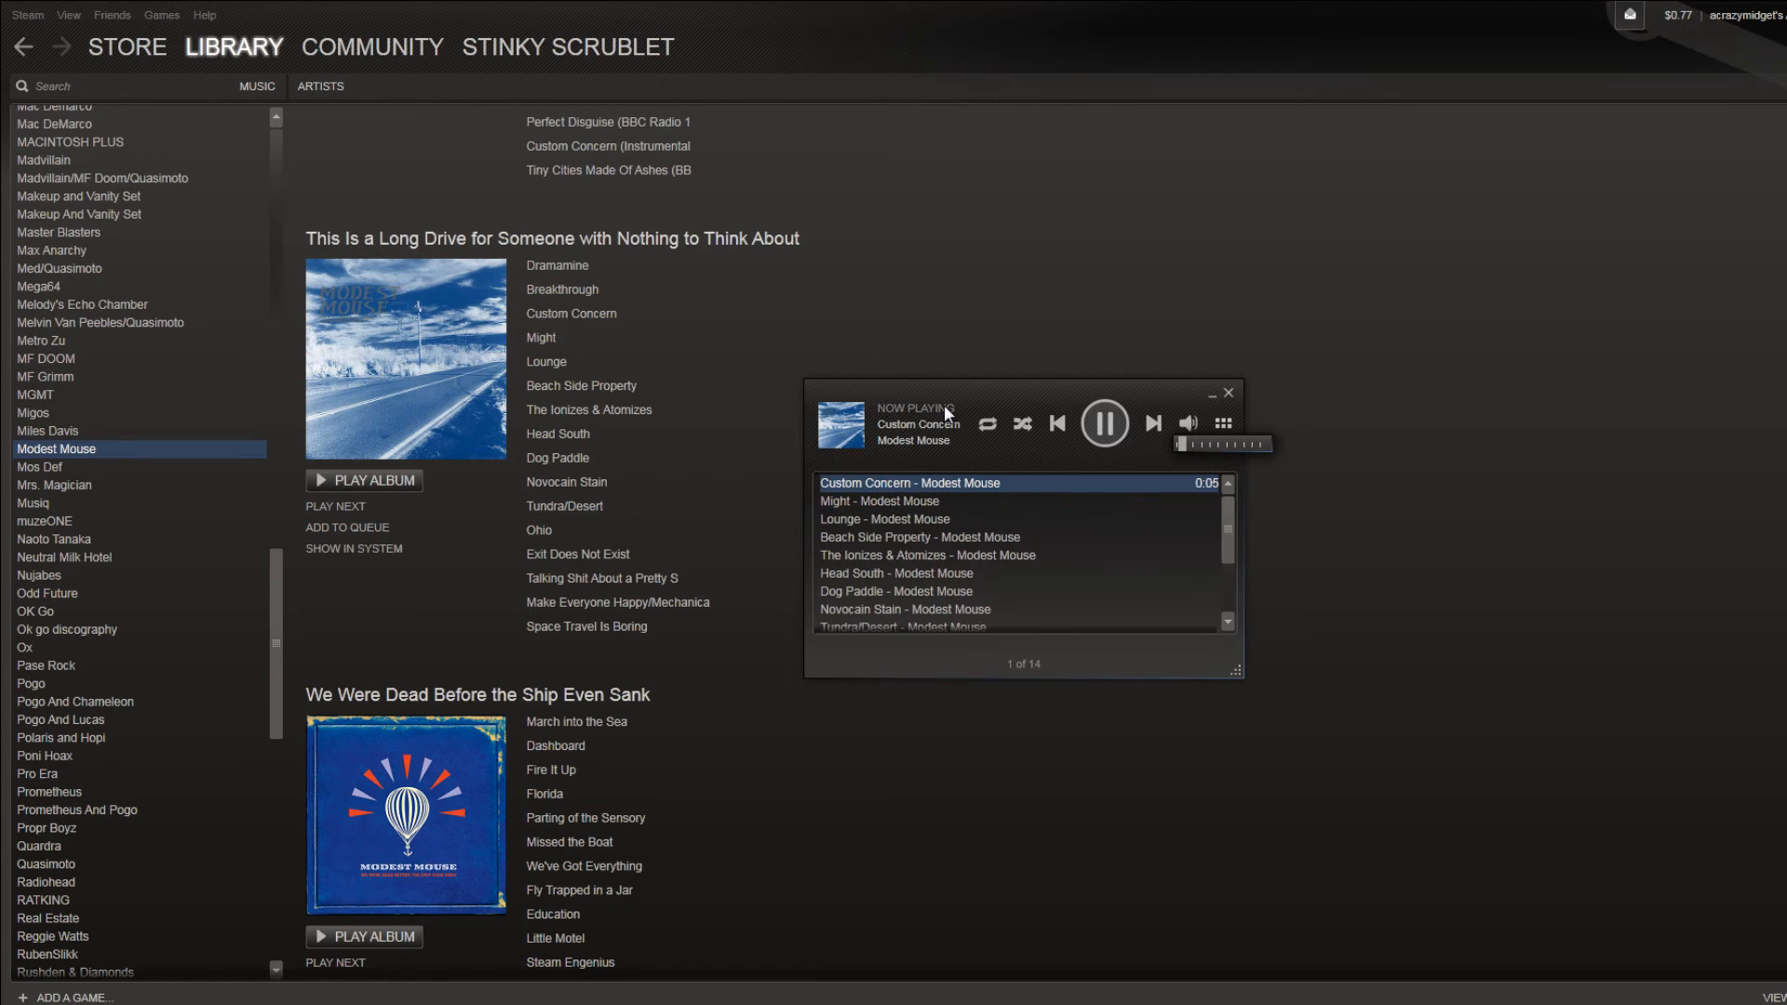
{"action": "mouse_move", "coordinate": [1009, 407]}
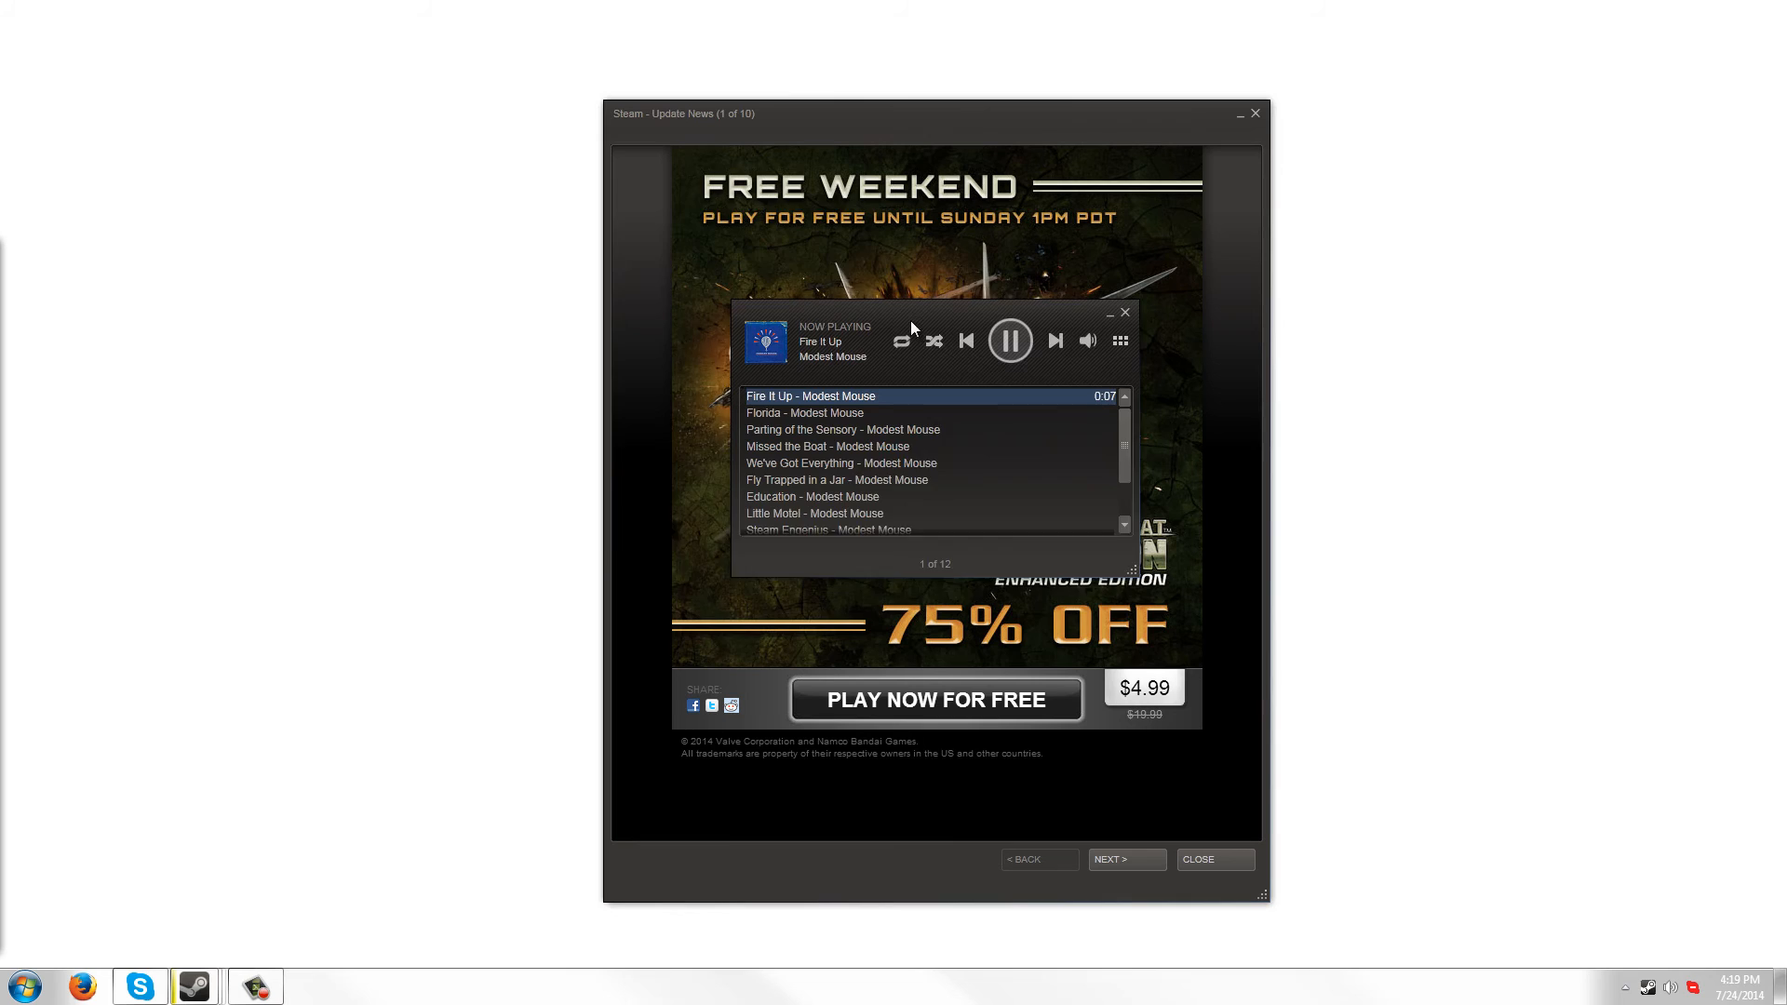
Close the Update News window and pause Fire It Up in the mini player
{"action": "left_click", "coordinate": [1254, 113]}
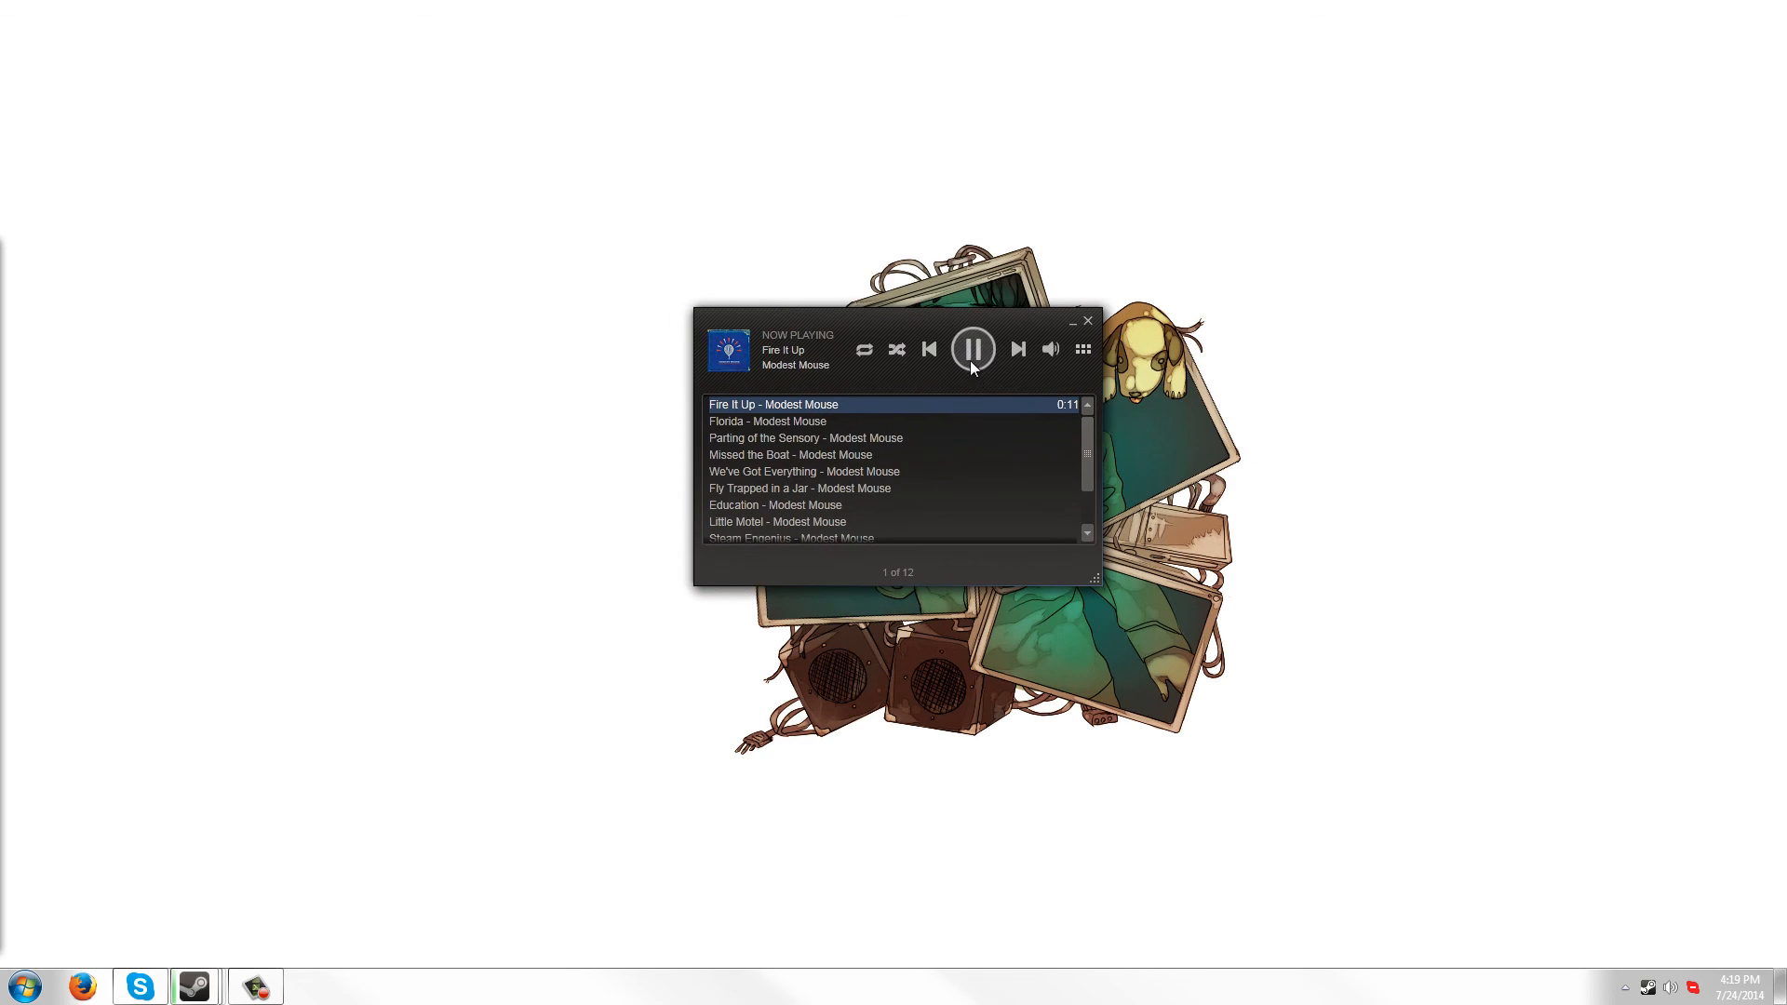
{"action": "left_click", "coordinate": [973, 349]}
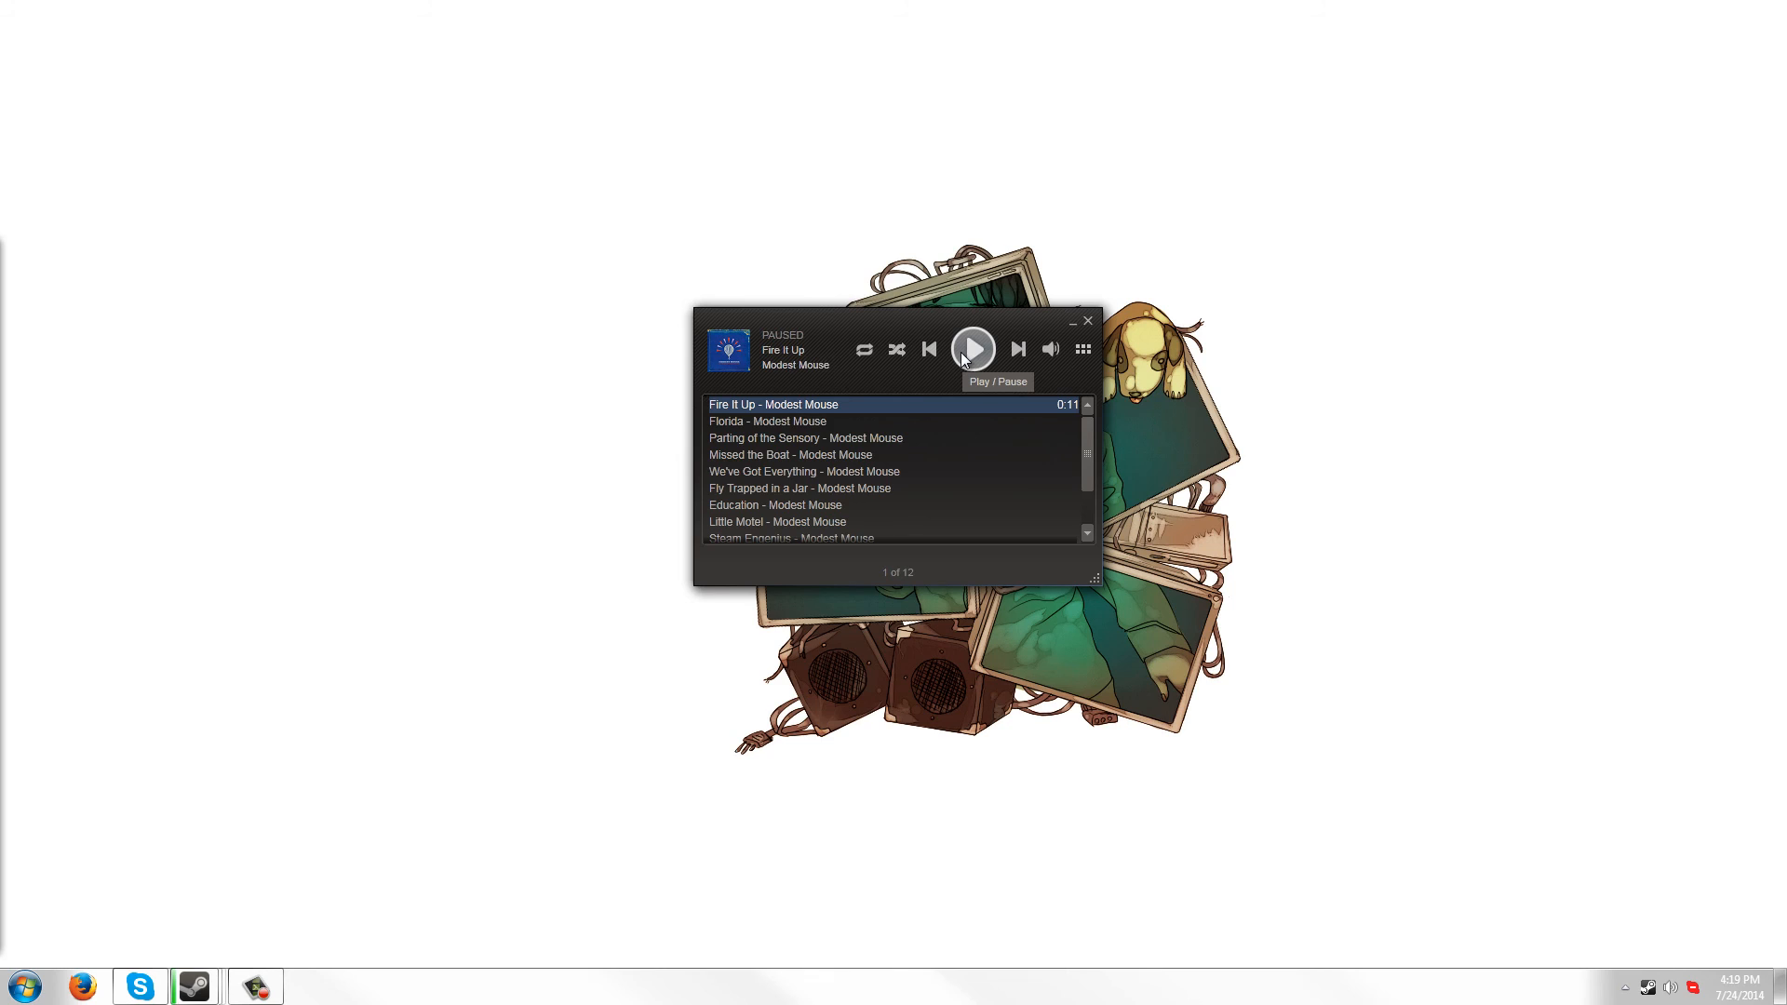